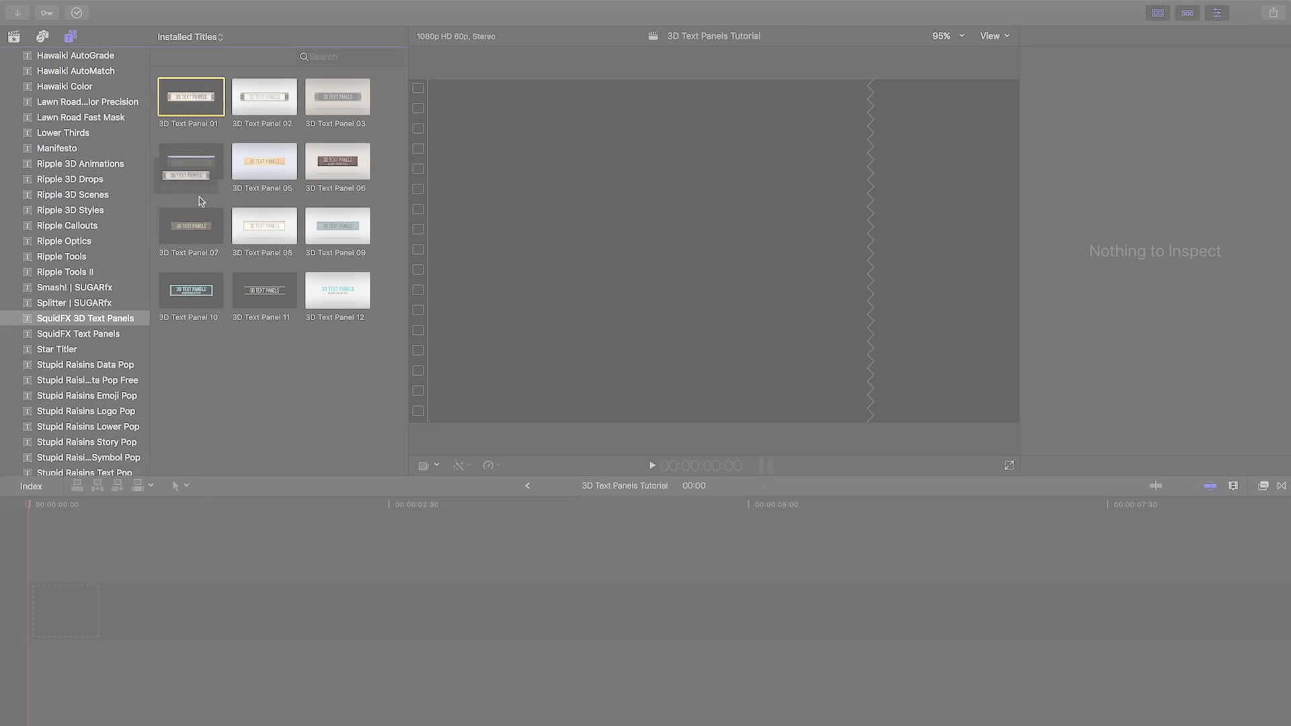
- Add the 3D Text Panel 01 title from SquidFX 3D Text Panels to the project
double_click(189, 97)
type("f")
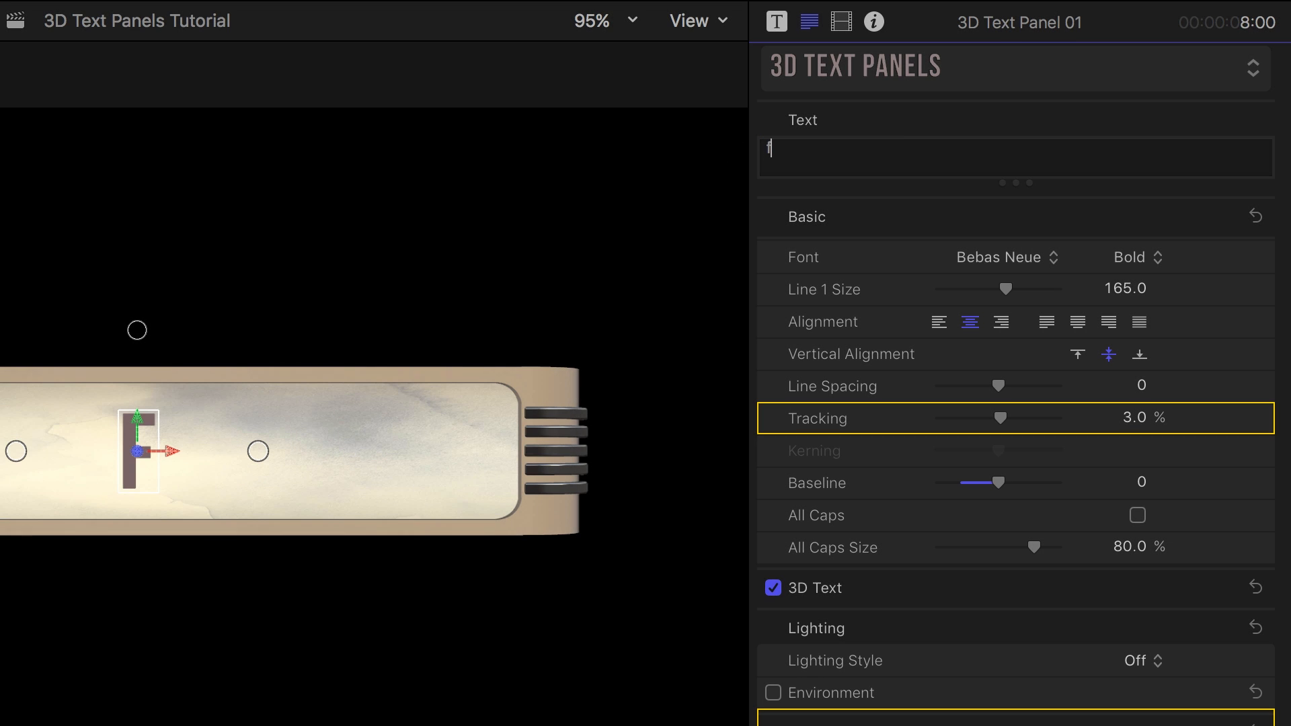
- Replace the placeholder text so the panel reads FxFactory
type("x")
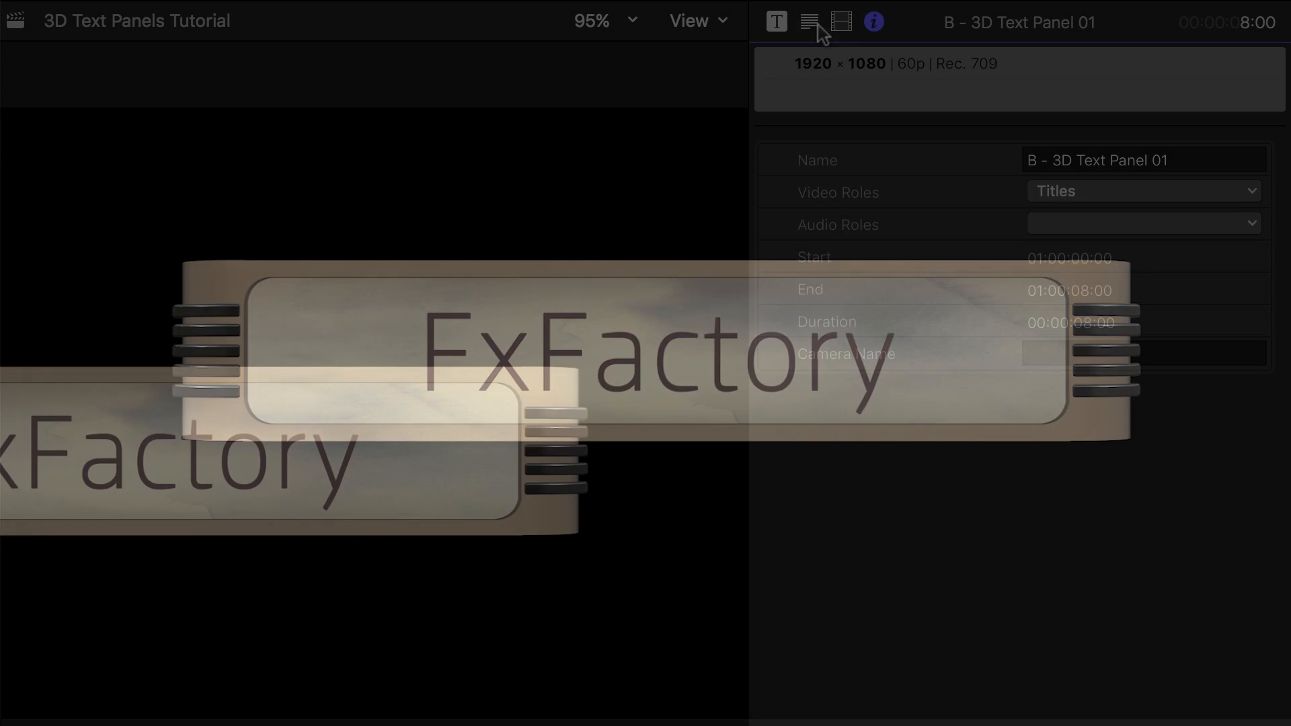
- In the Title inspector, give the Retro Round Panel a Plastic faceplate and a green box colour
left_click(776, 22)
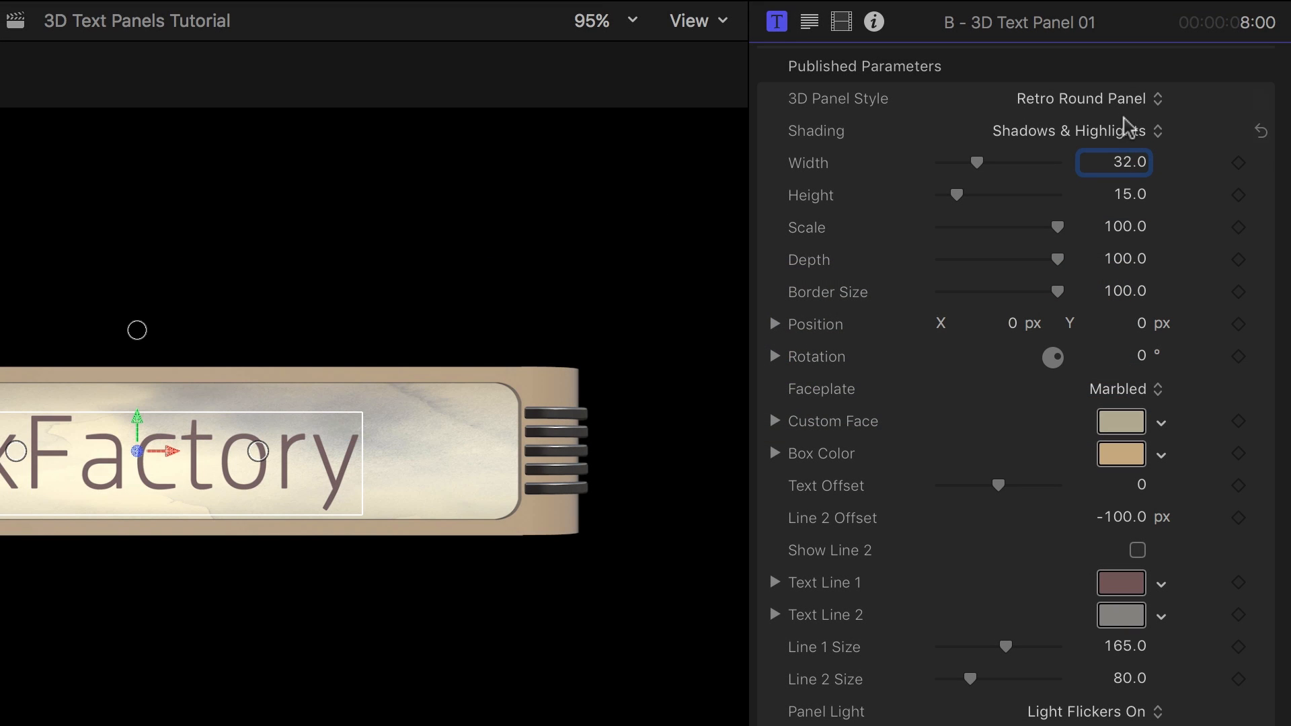
left_click(1083, 131)
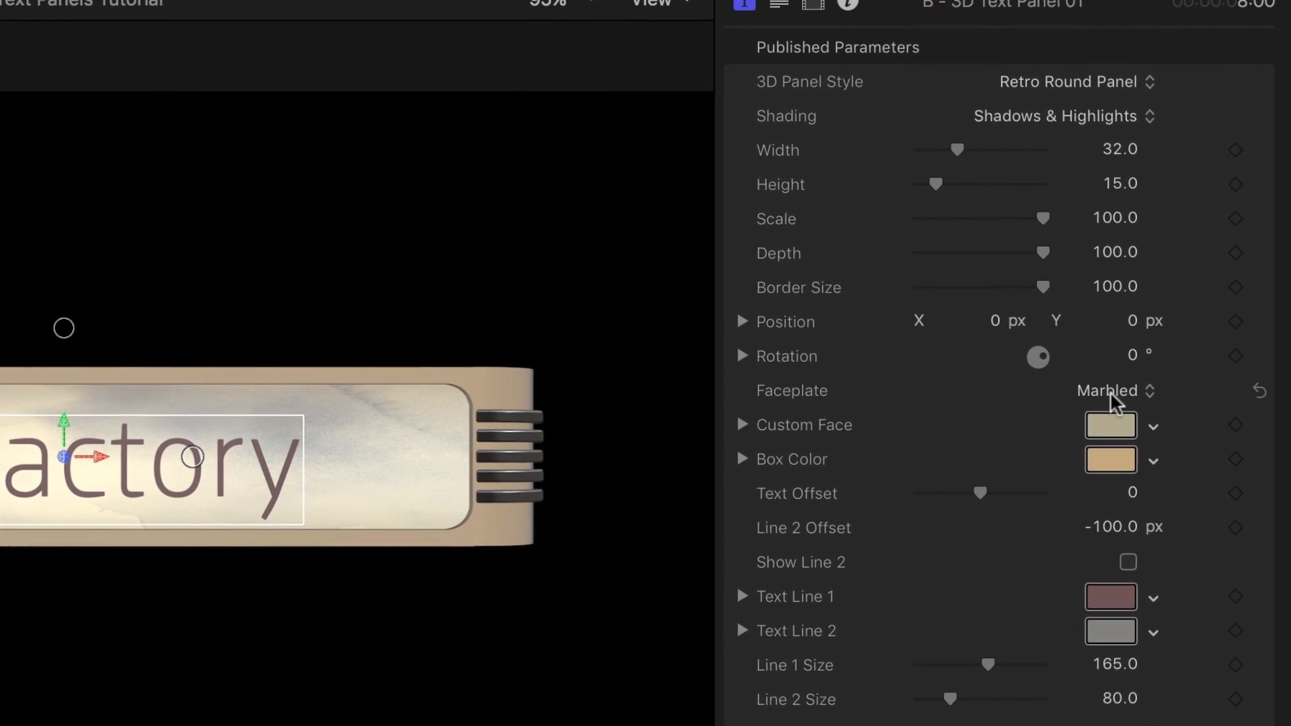
left_click(1110, 390)
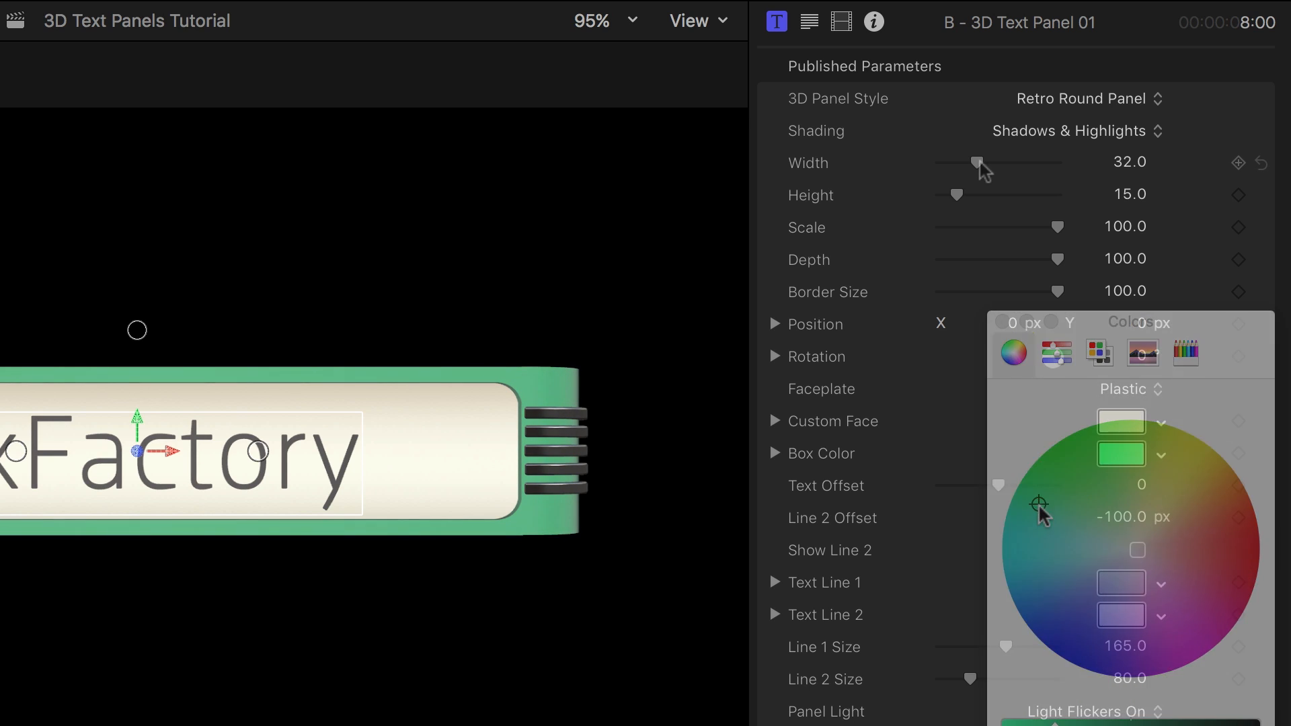
- Reshape the panel to about 28 wide and 25 tall, returning Depth to 100
left_click_drag(976, 163, 955, 163)
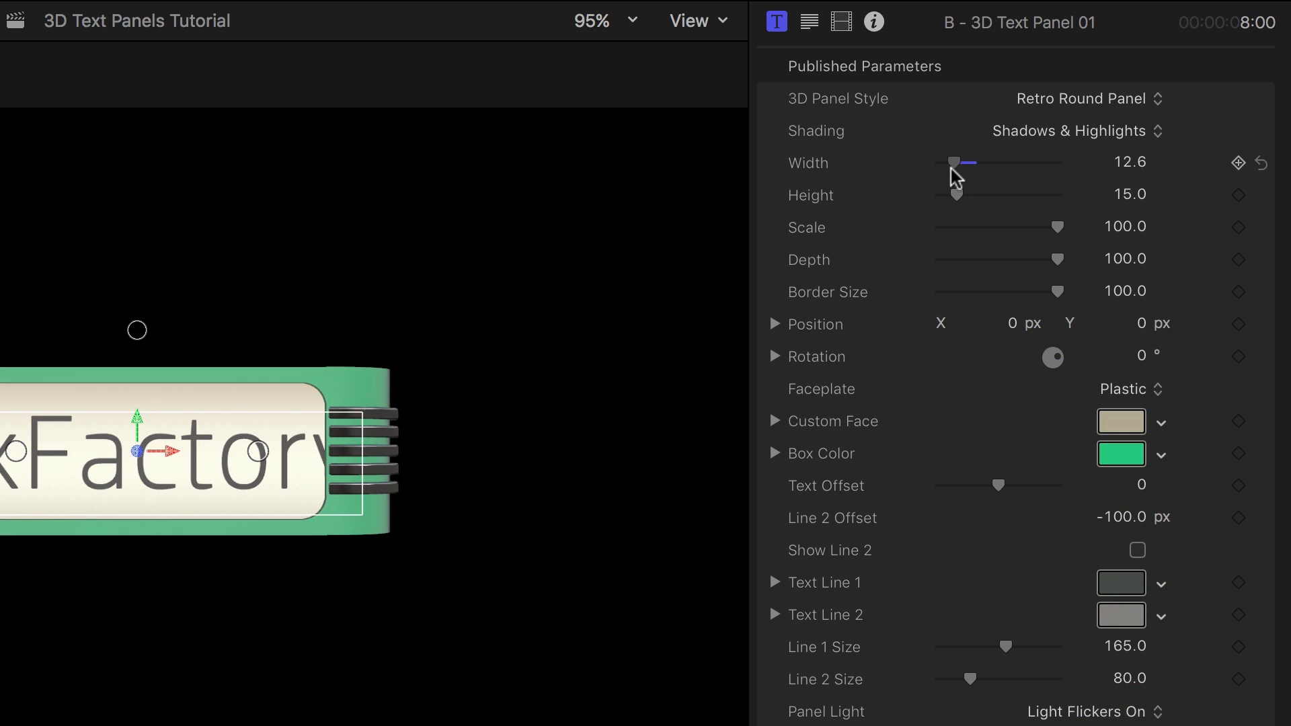
left_click_drag(955, 162, 980, 163)
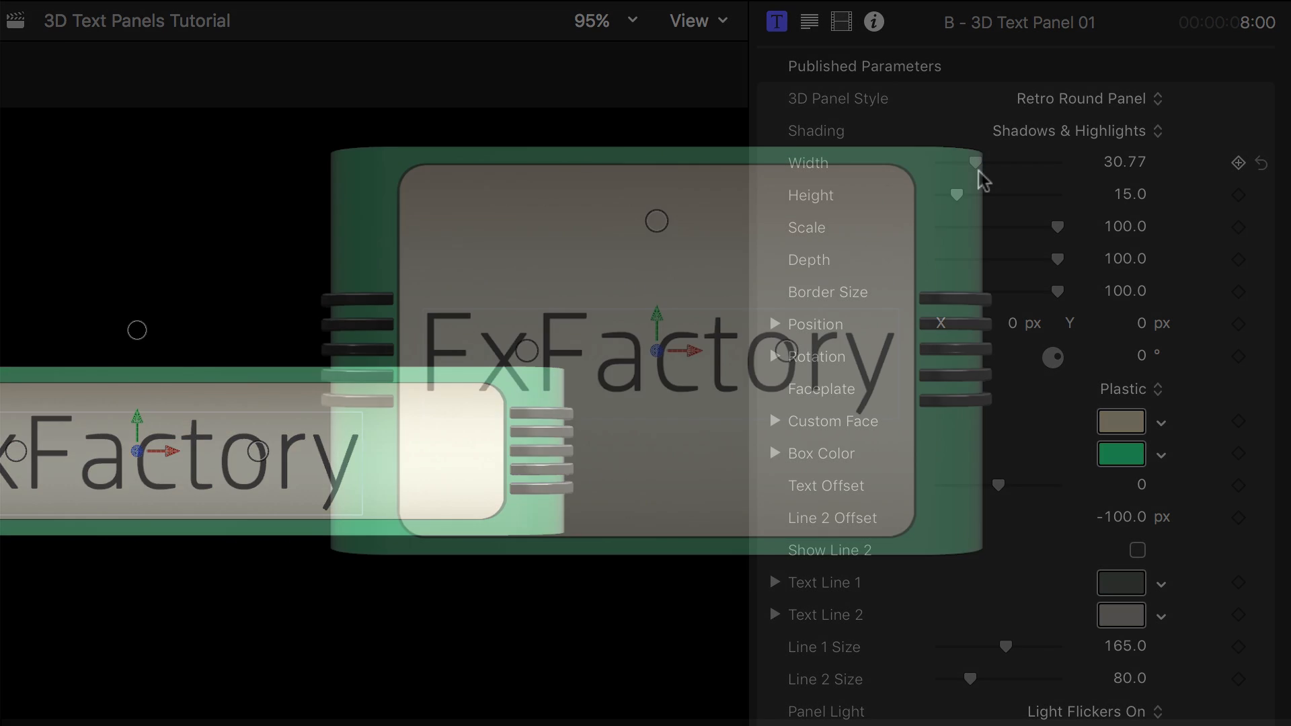
left_click_drag(1063, 259, 986, 258)
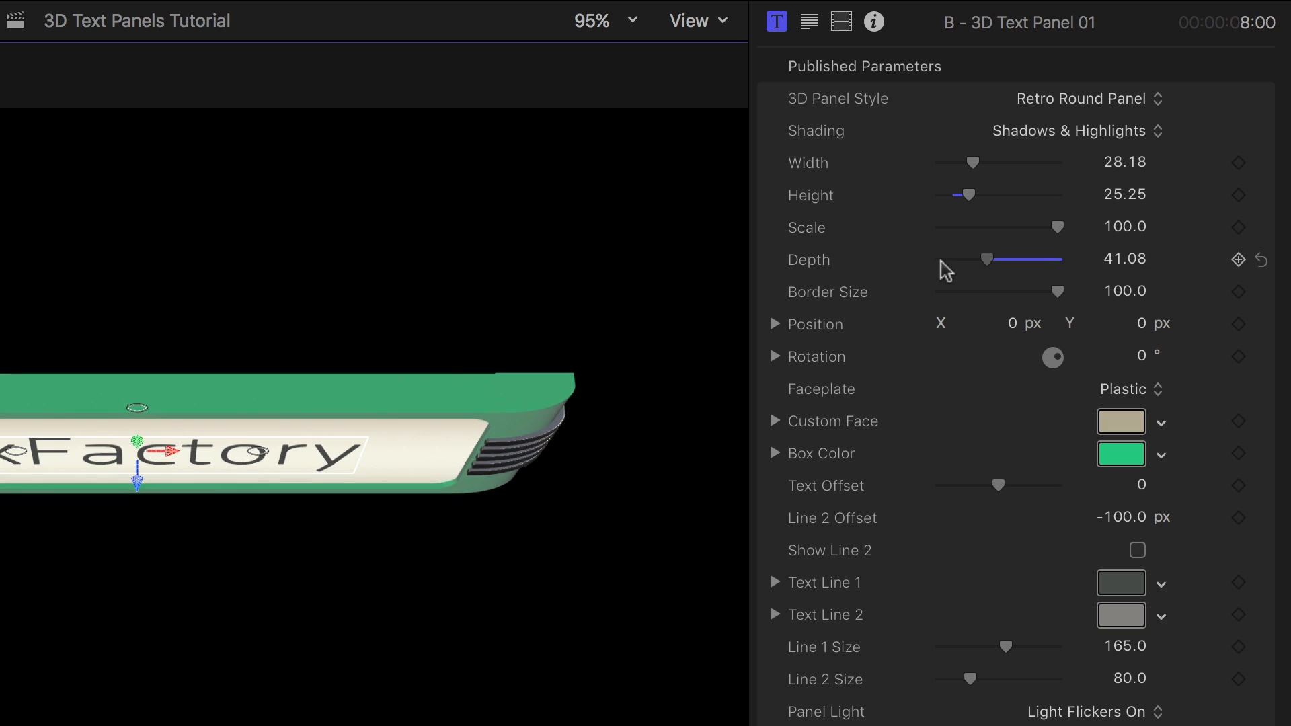
left_click_drag(986, 258, 1062, 258)
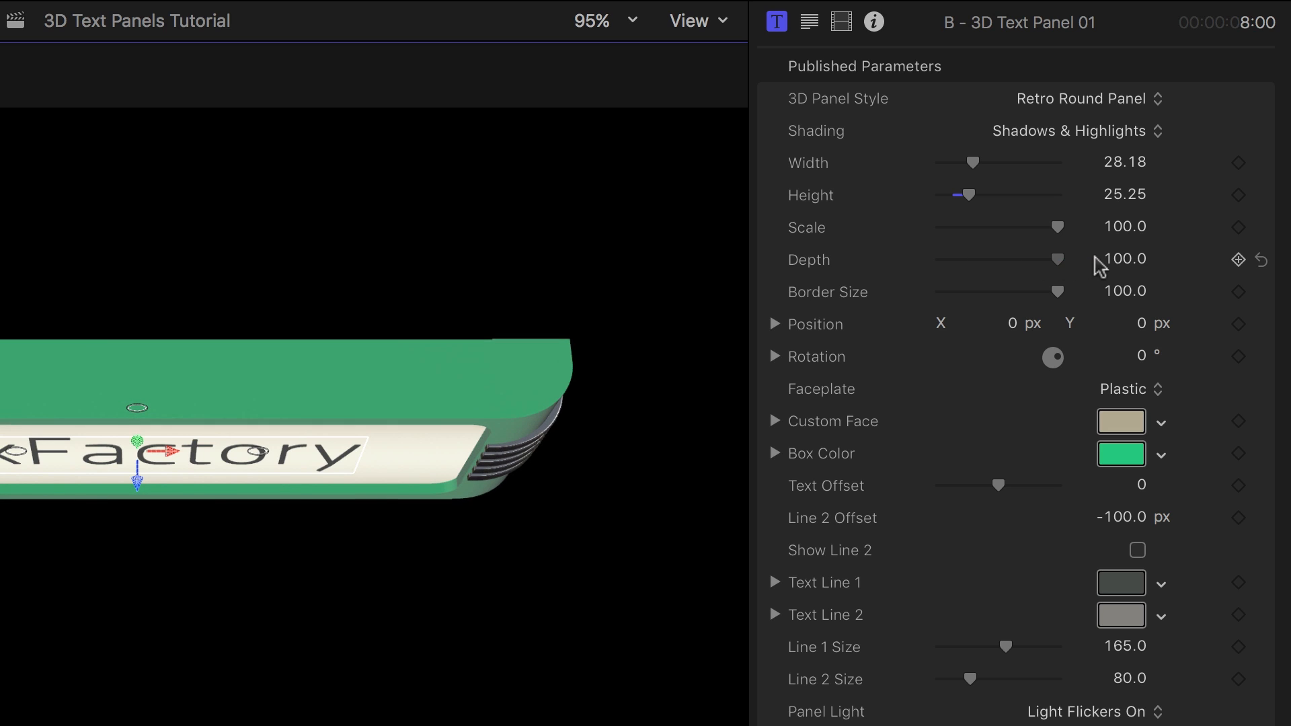
scroll("down", 3)
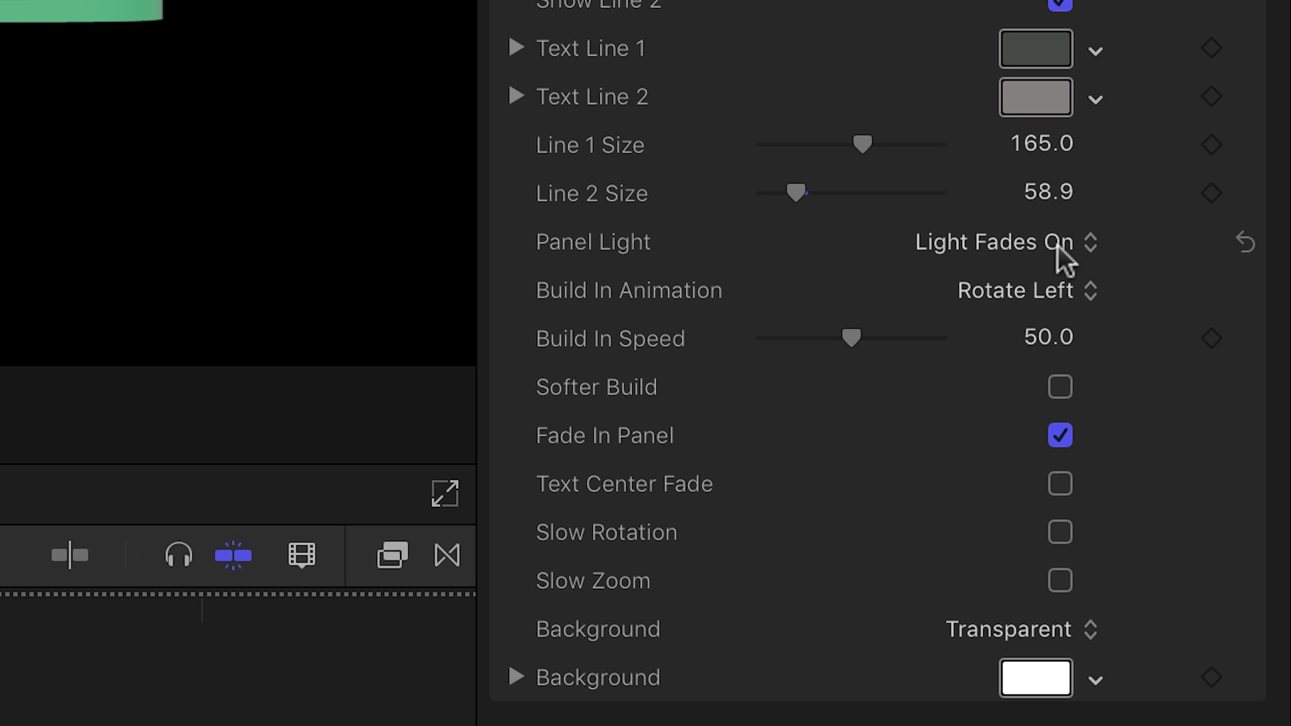
- Enable a second text line at size 58.9 and adjust how the panel light comes on
left_click(992, 241)
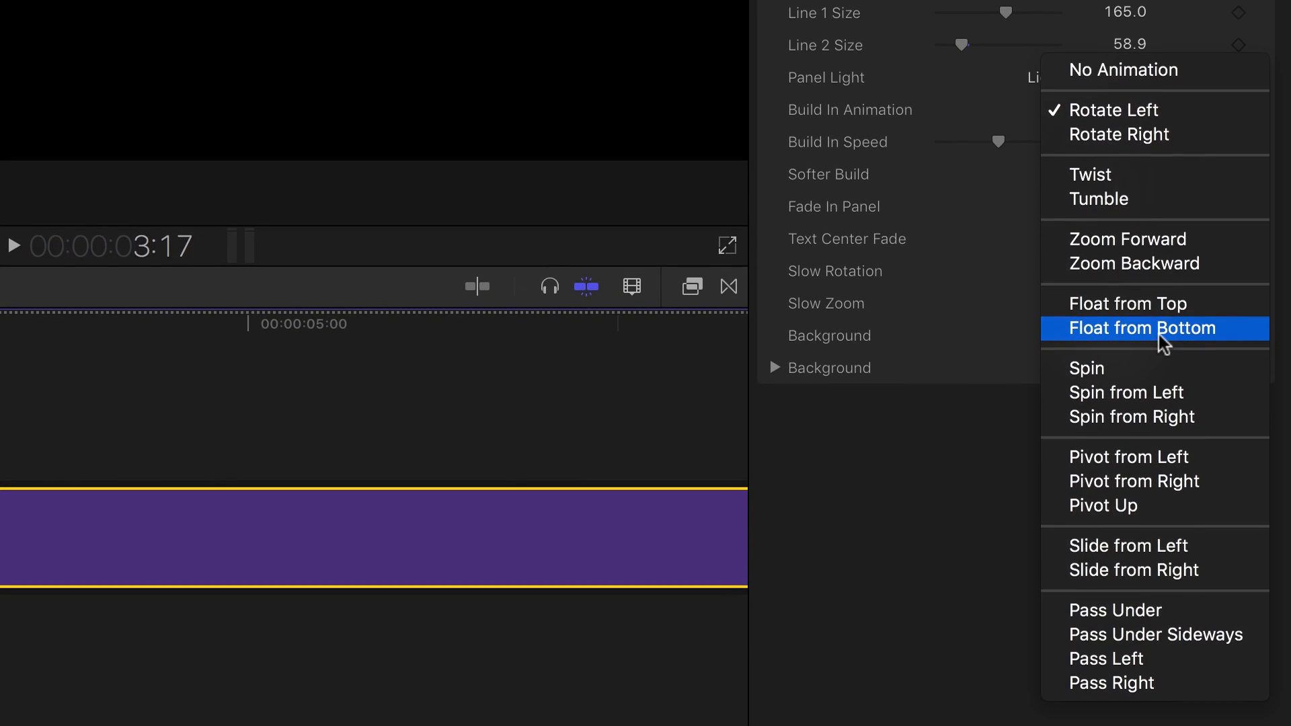
- Set Build In Animation to Pass Under Sideways at speed 30 with Light Flickers On
left_click(1156, 635)
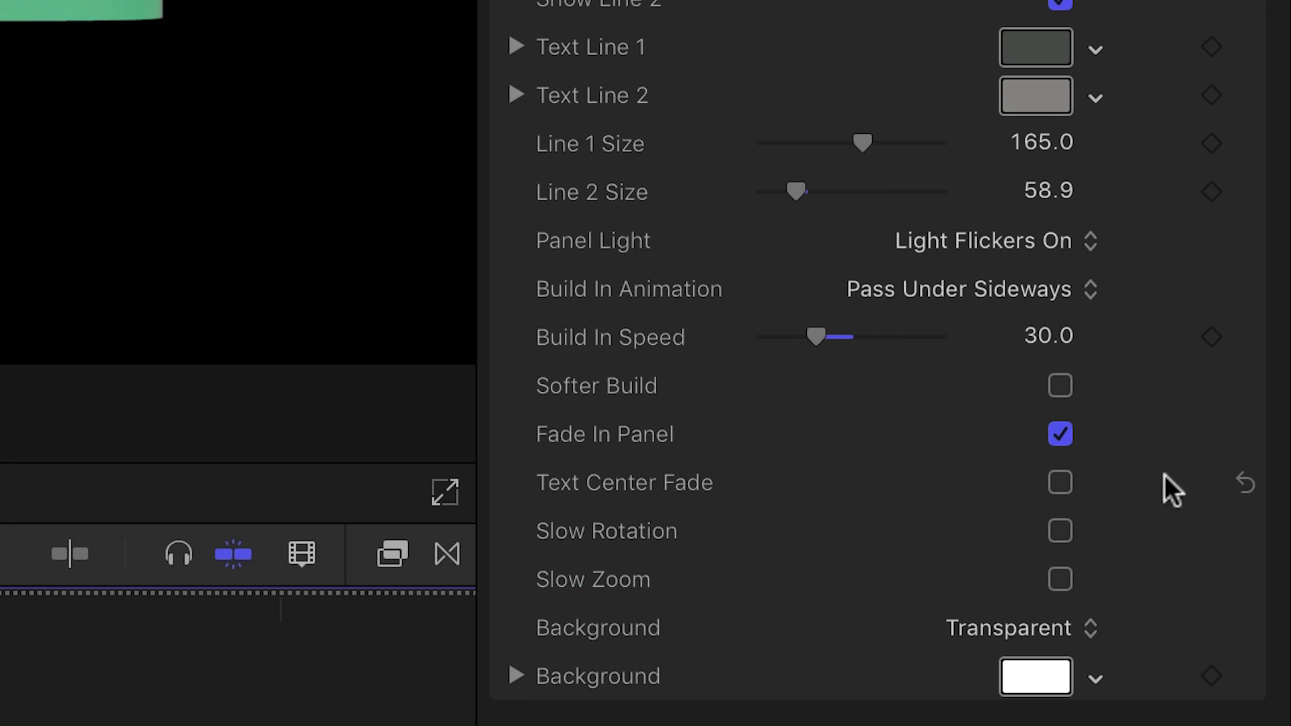
- Leave Softer Build off and enable Slow Rotation and Slow Zoom for the panel
left_click(1060, 386)
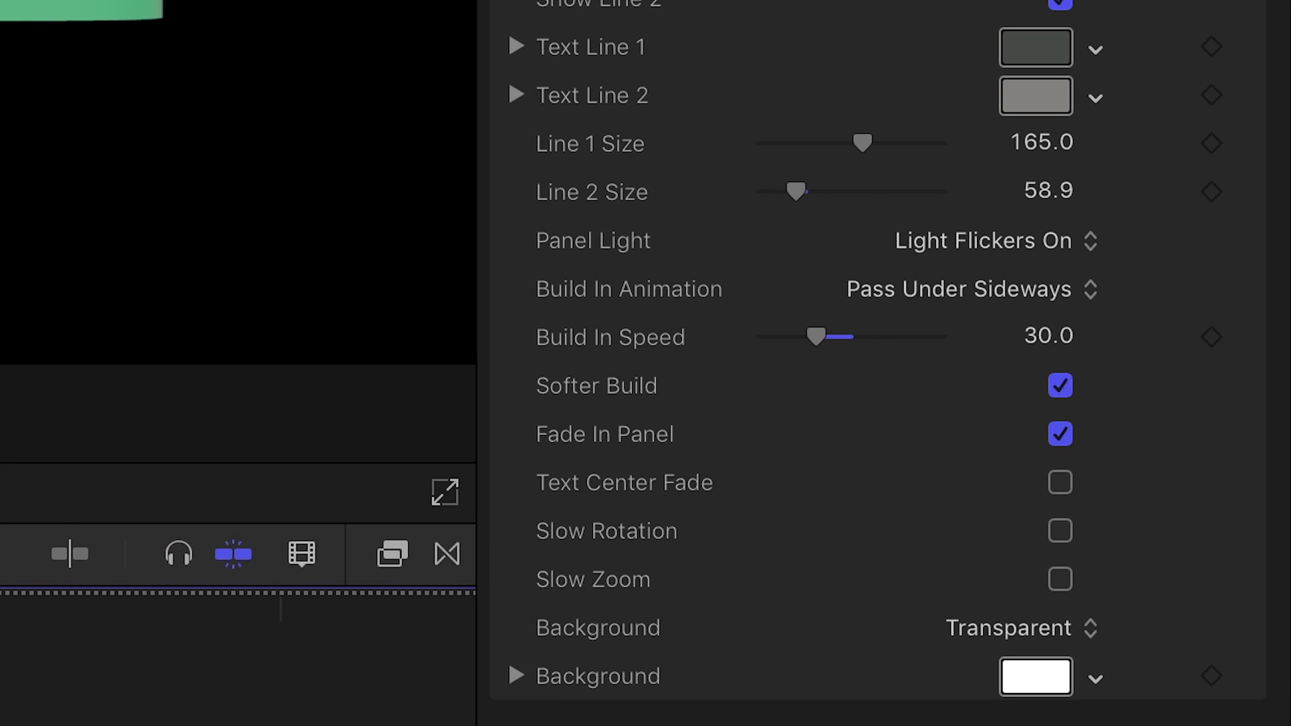
left_click(1060, 386)
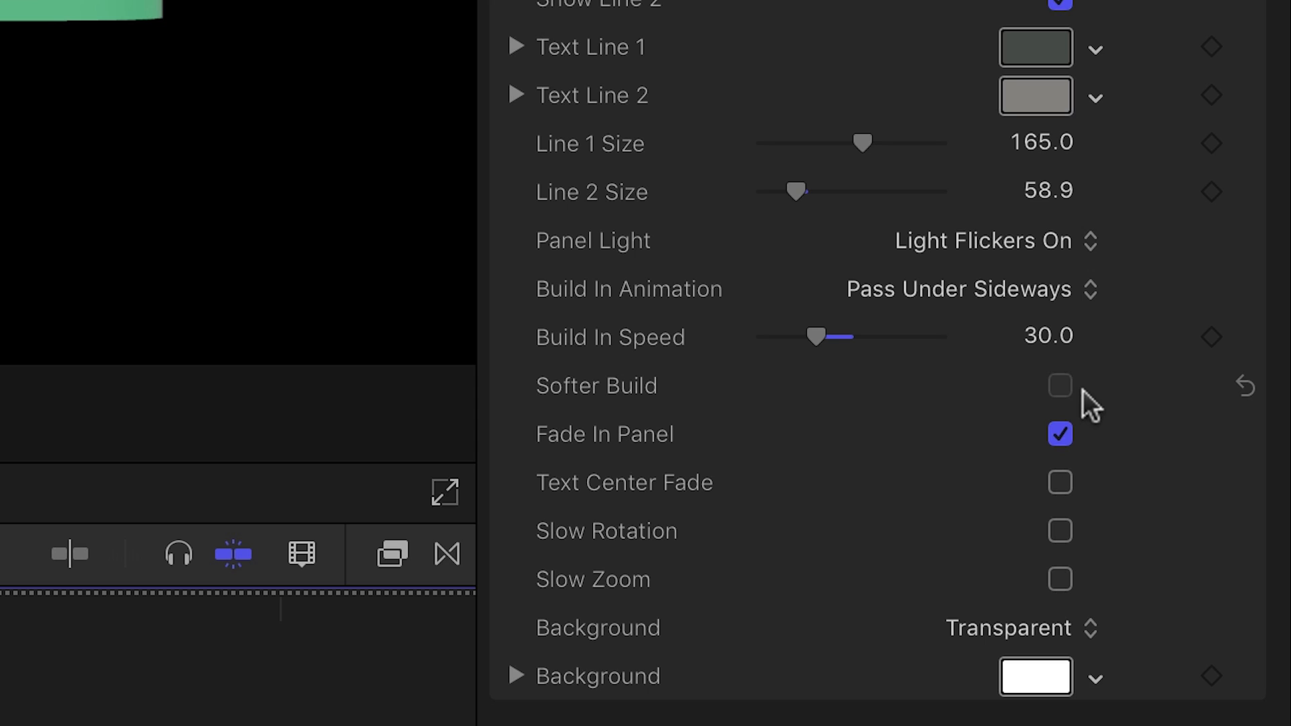
mouse_move(1182, 415)
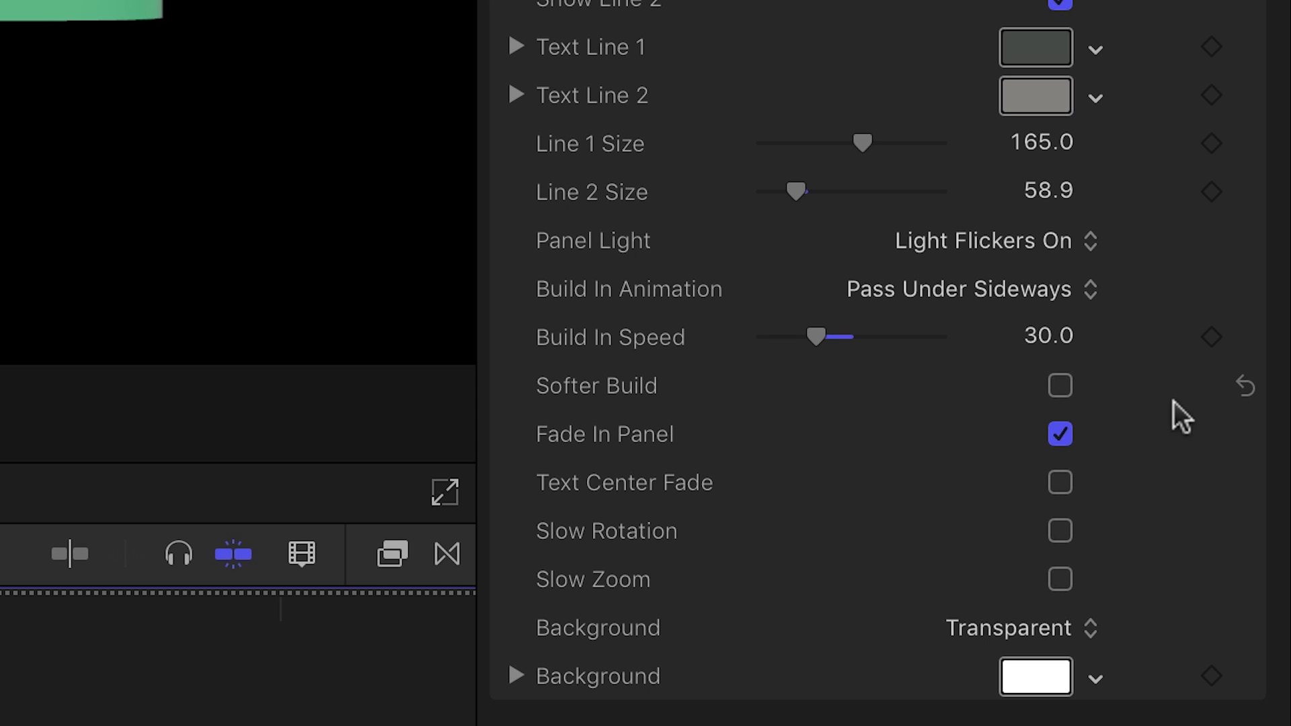
left_click(1061, 531)
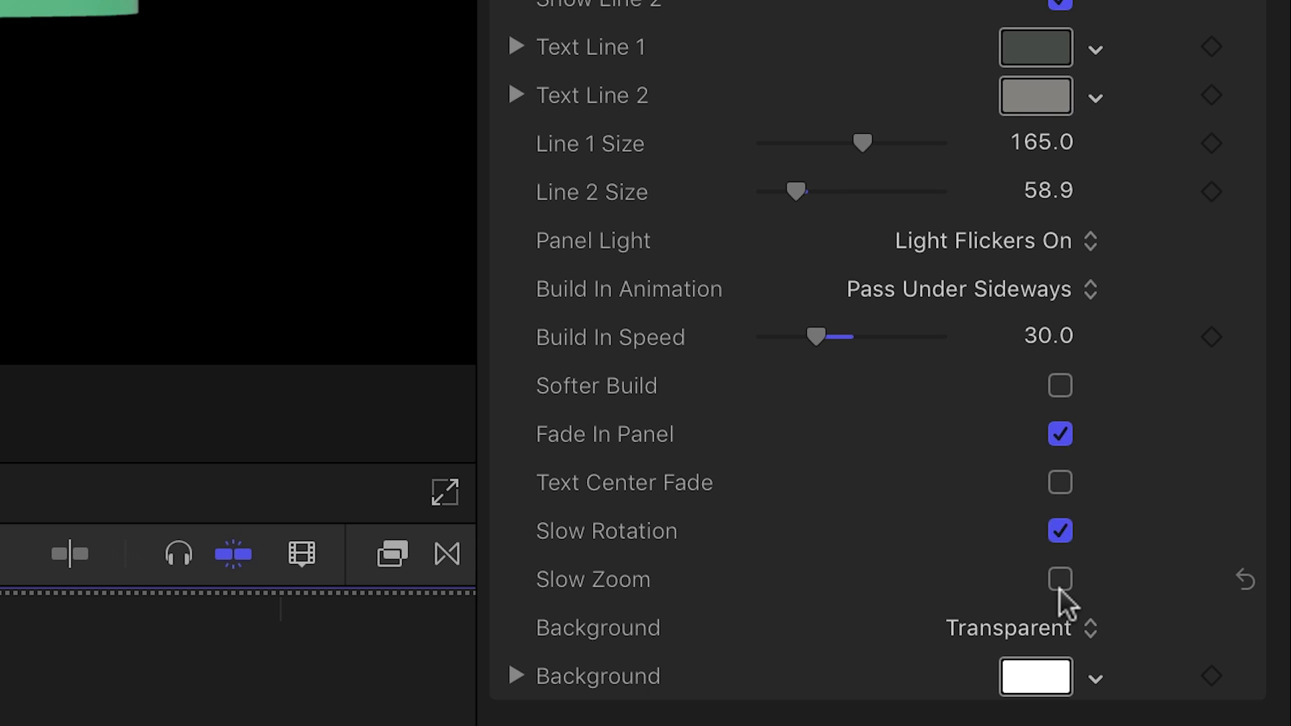
left_click(1061, 579)
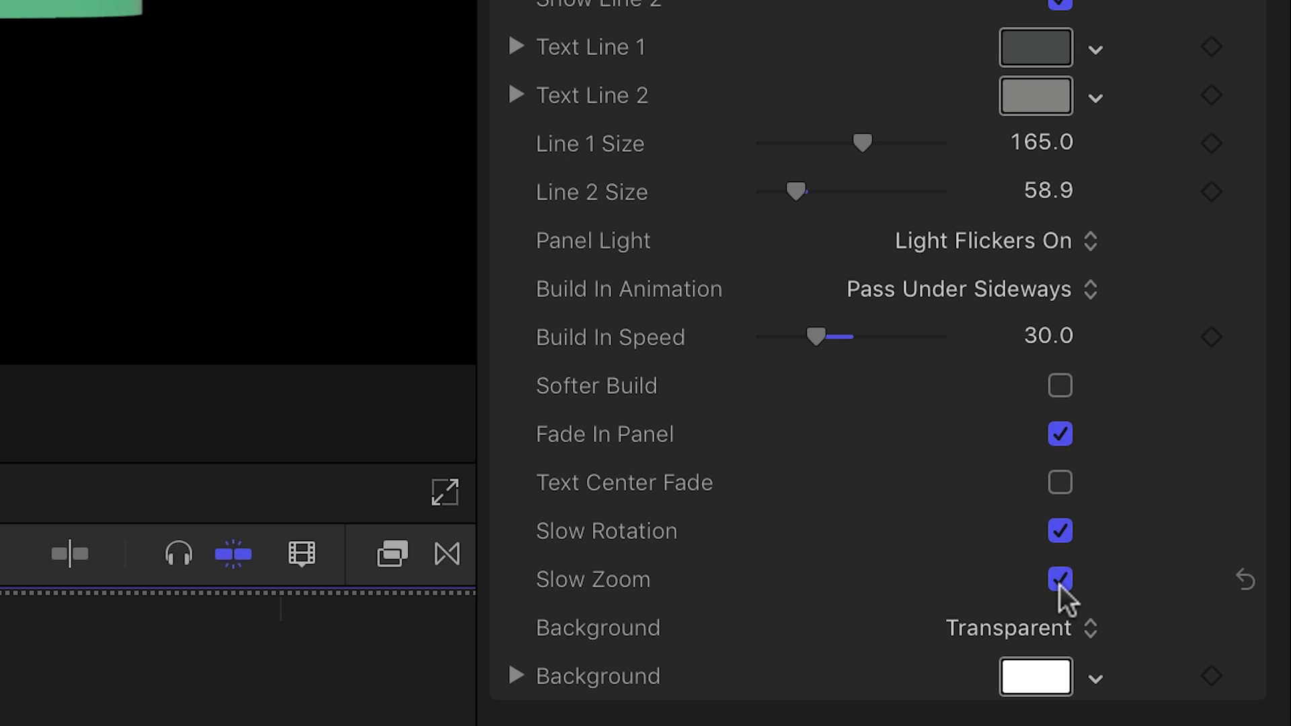